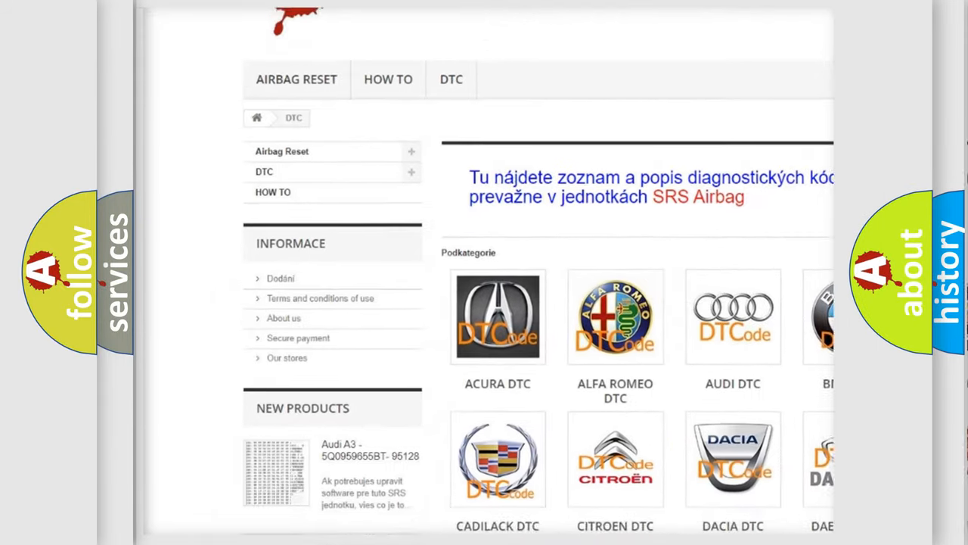
Step: Scroll the DTC category page and open the AUDI DTC code list
{"action": "scroll", "scroll_direction": "down", "scroll_amount": 3}
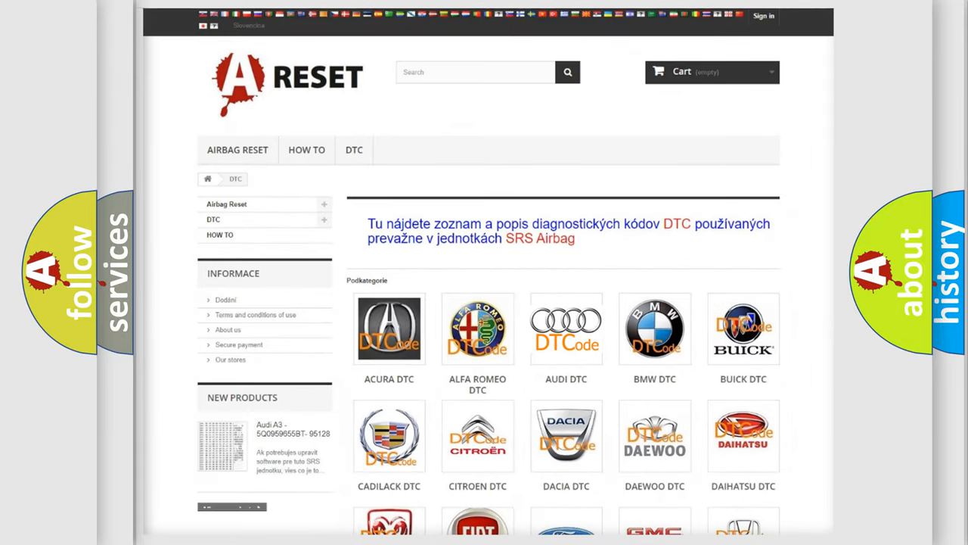
{"action": "left_click", "coordinate": [566, 329]}
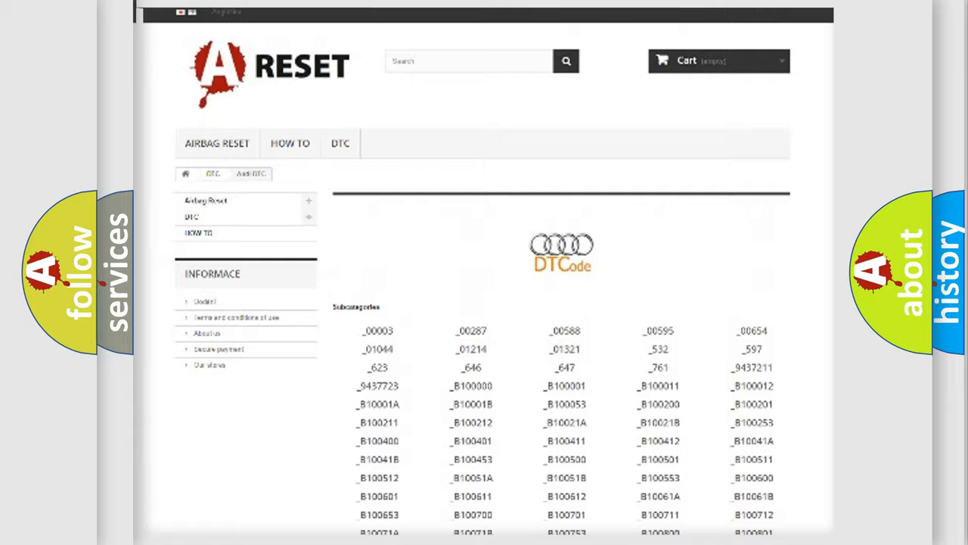
{"action": "scroll", "scroll_direction": "up", "scroll_amount": 3}
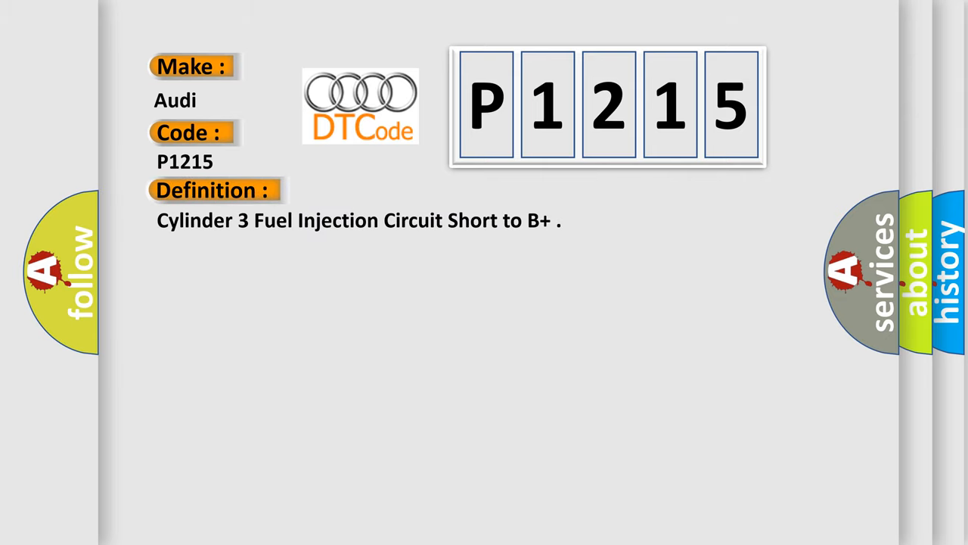
Step: Advance the P1215 slide so the Description section about key on and fuses appears
{"action": "left_click", "coordinate": [393, 190]}
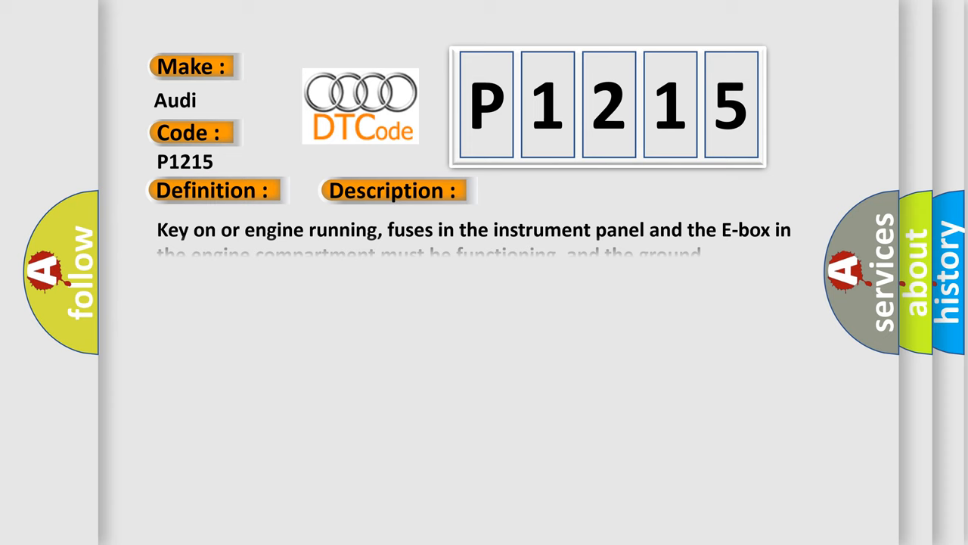